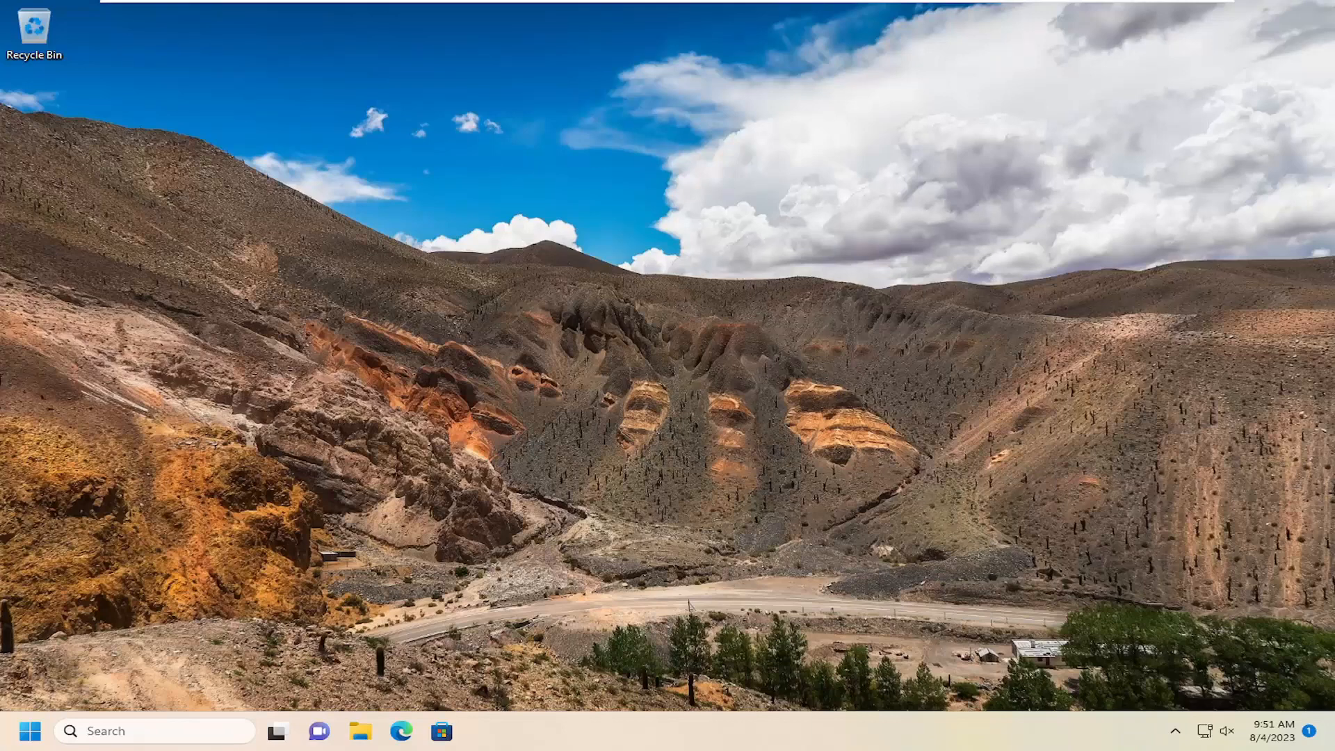
pyautogui.moveTo(40, 585)
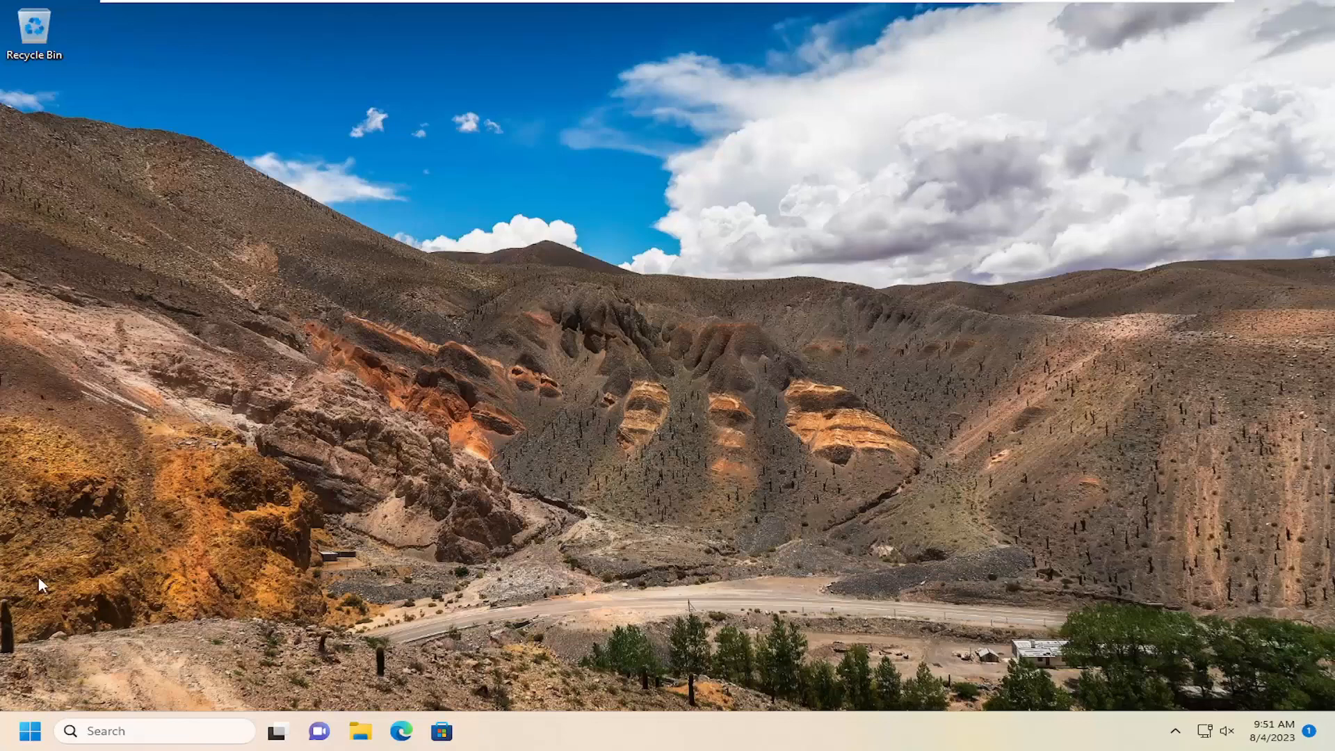
# Step: Open the Start button's power-user menu and choose Restart from its shutdown options
pyautogui.rightClick(27, 731)
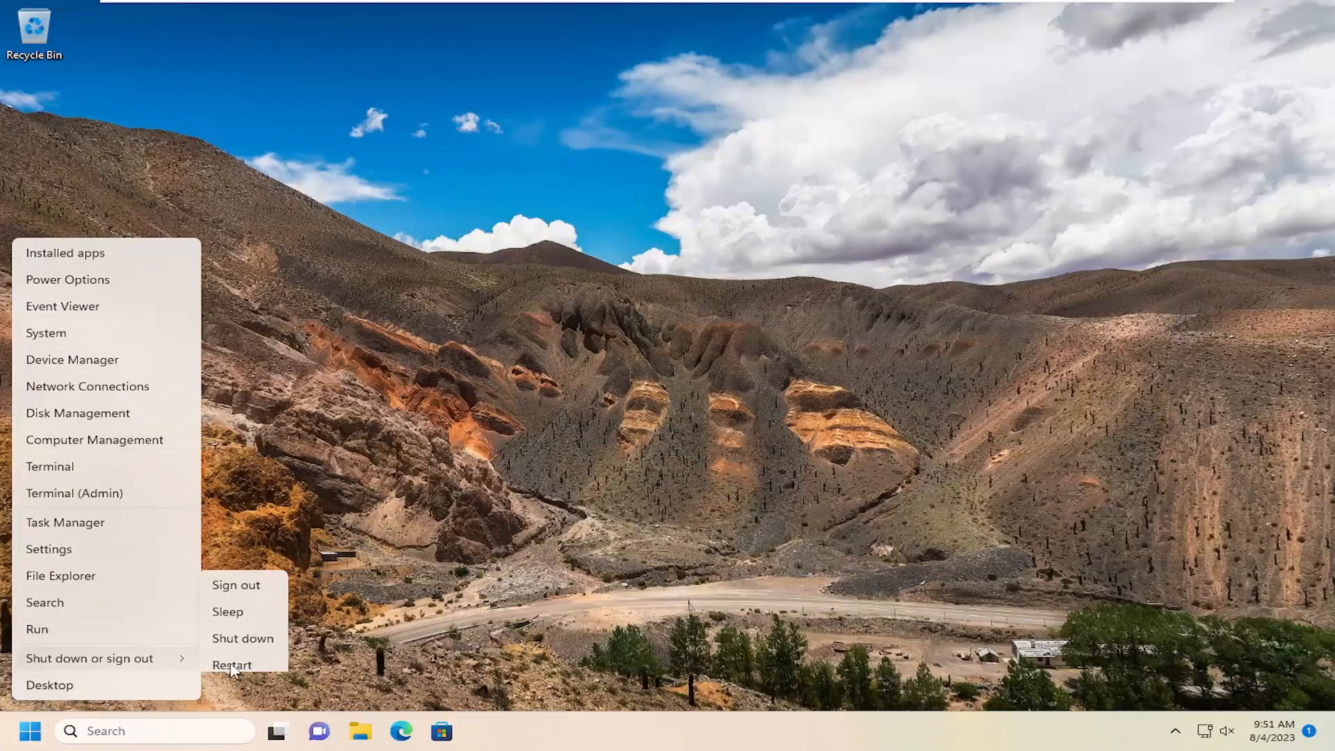
pyautogui.click(233, 665)
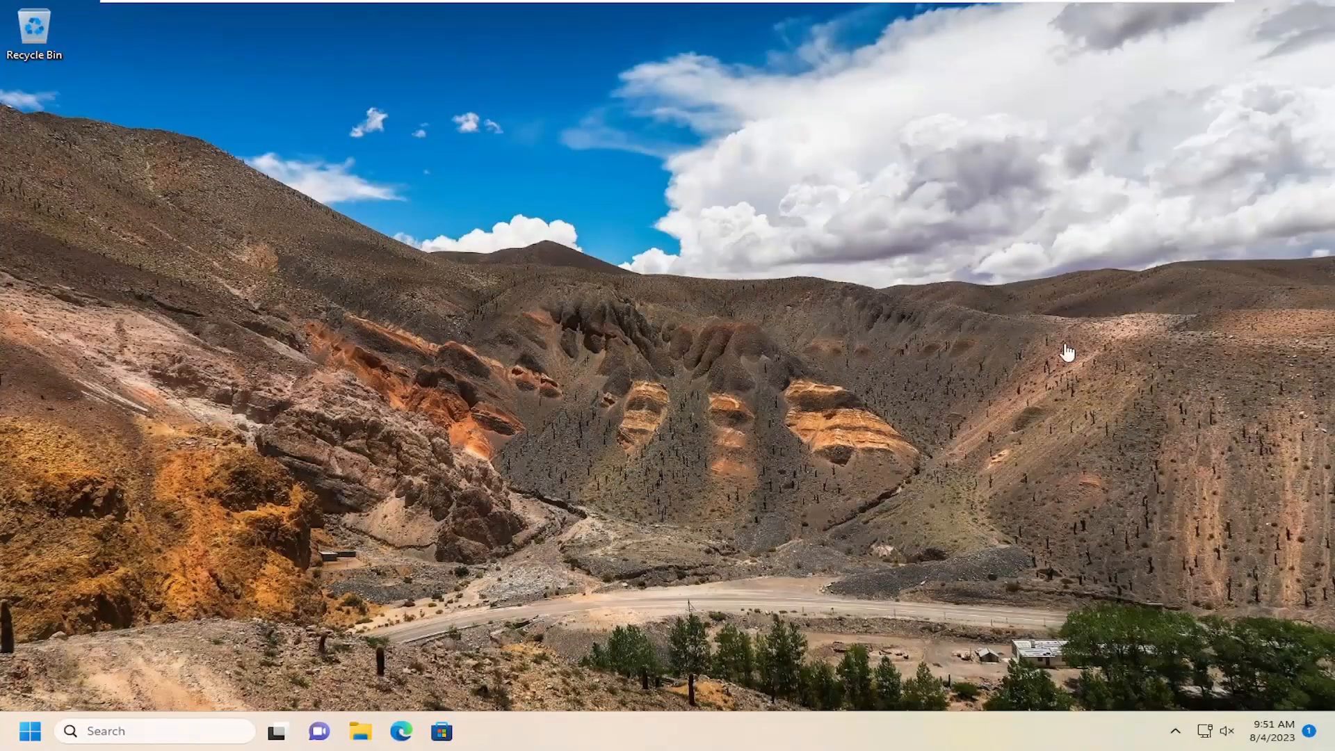
pyautogui.moveTo(875, 401)
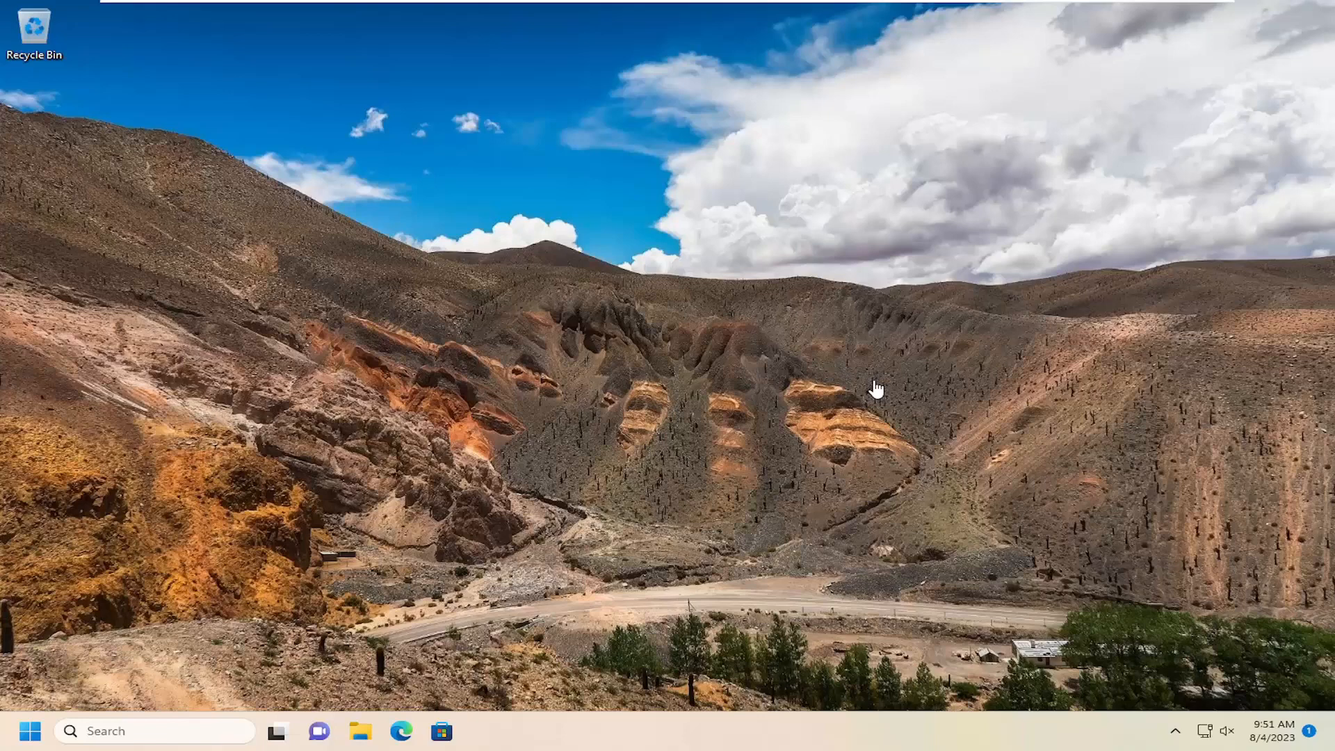
pyautogui.moveTo(463, 453)
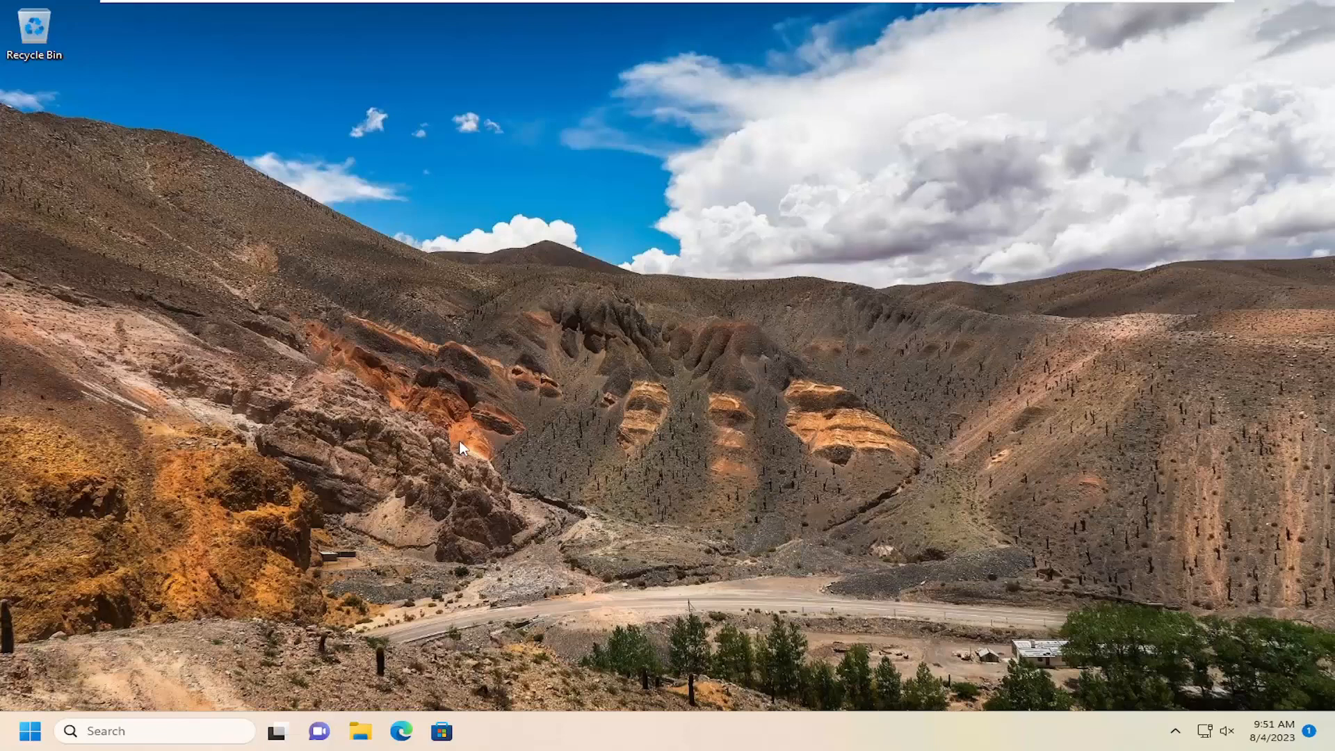
pyautogui.moveTo(389, 737)
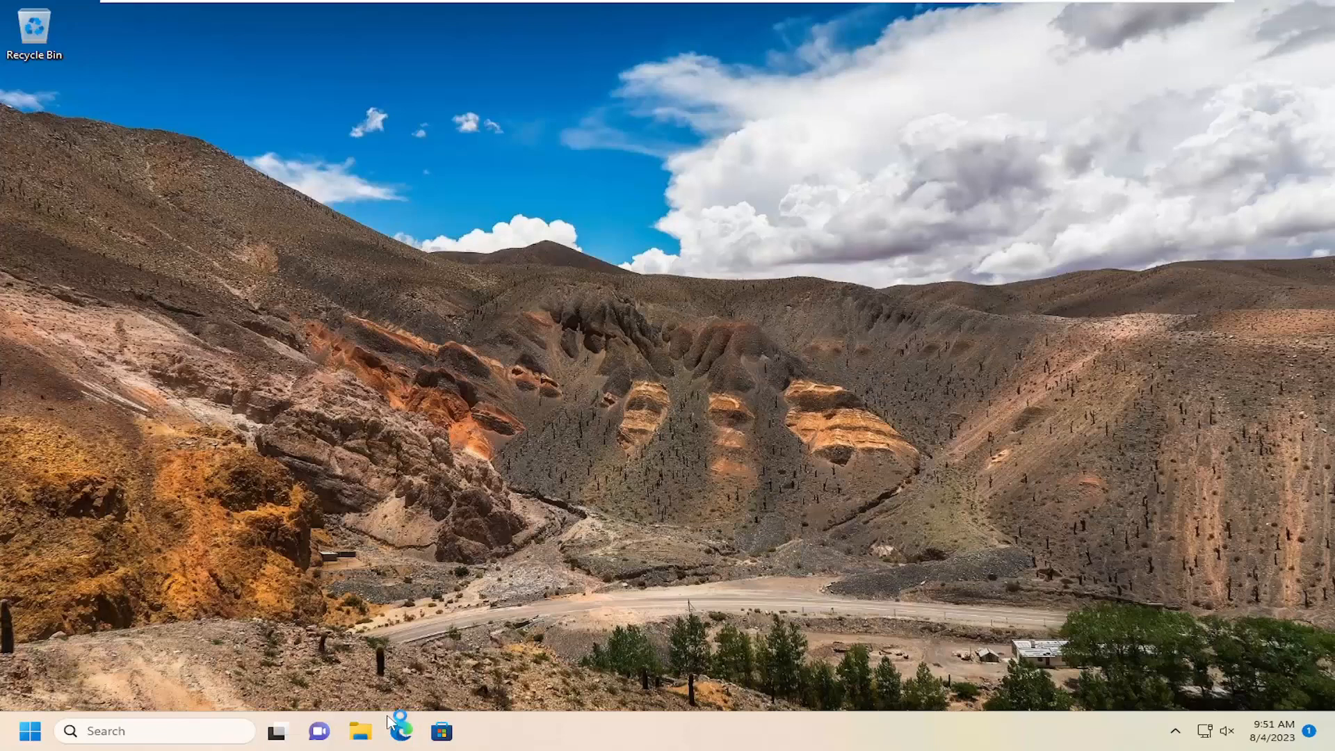
# Step: Launch Microsoft Edge from the taskbar
pyautogui.click(401, 731)
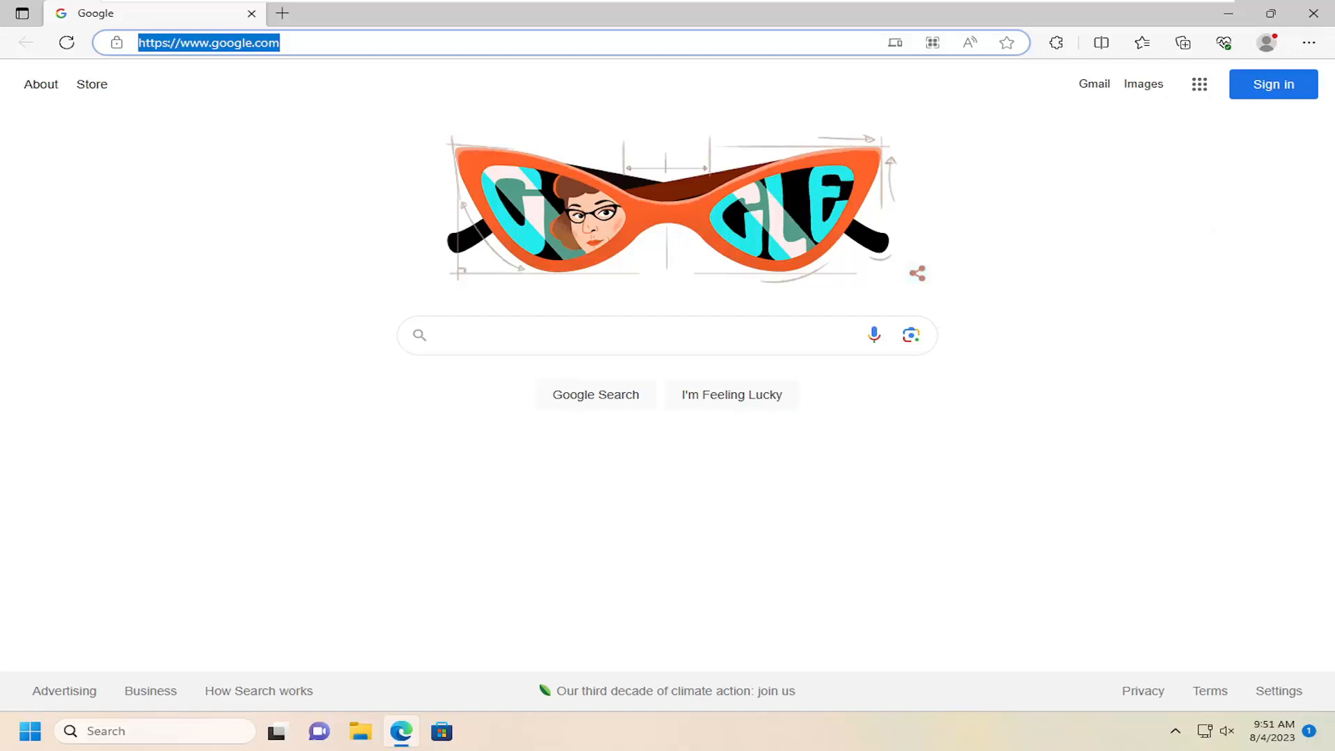
pyautogui.moveTo(231, 53)
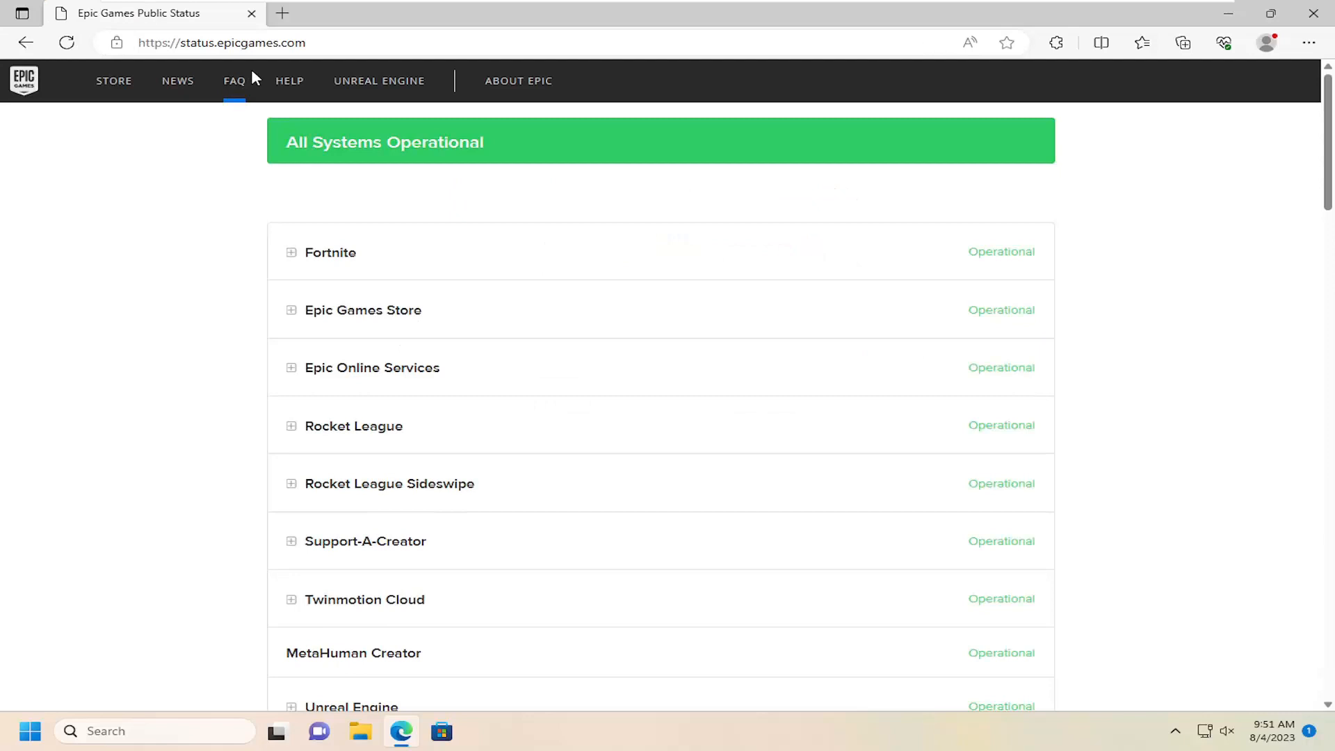
pyautogui.moveTo(833, 369)
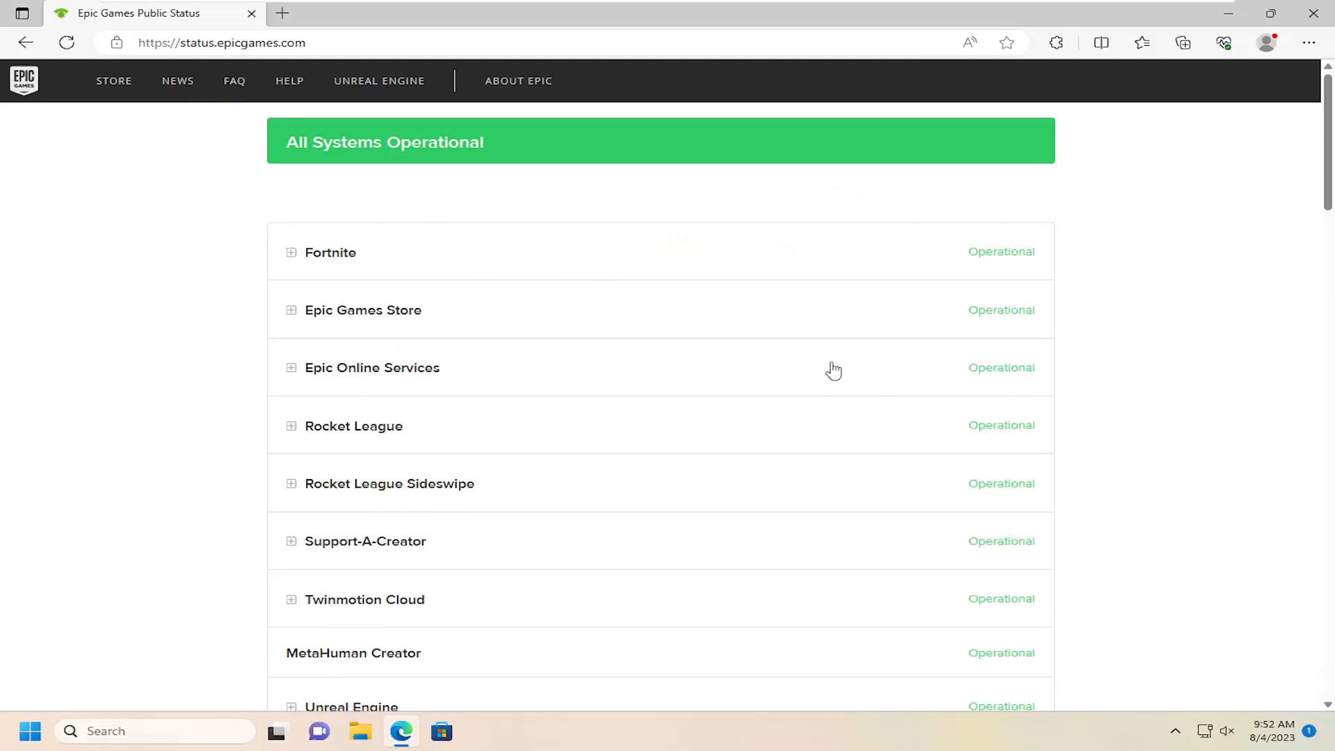
pyautogui.moveTo(698, 375)
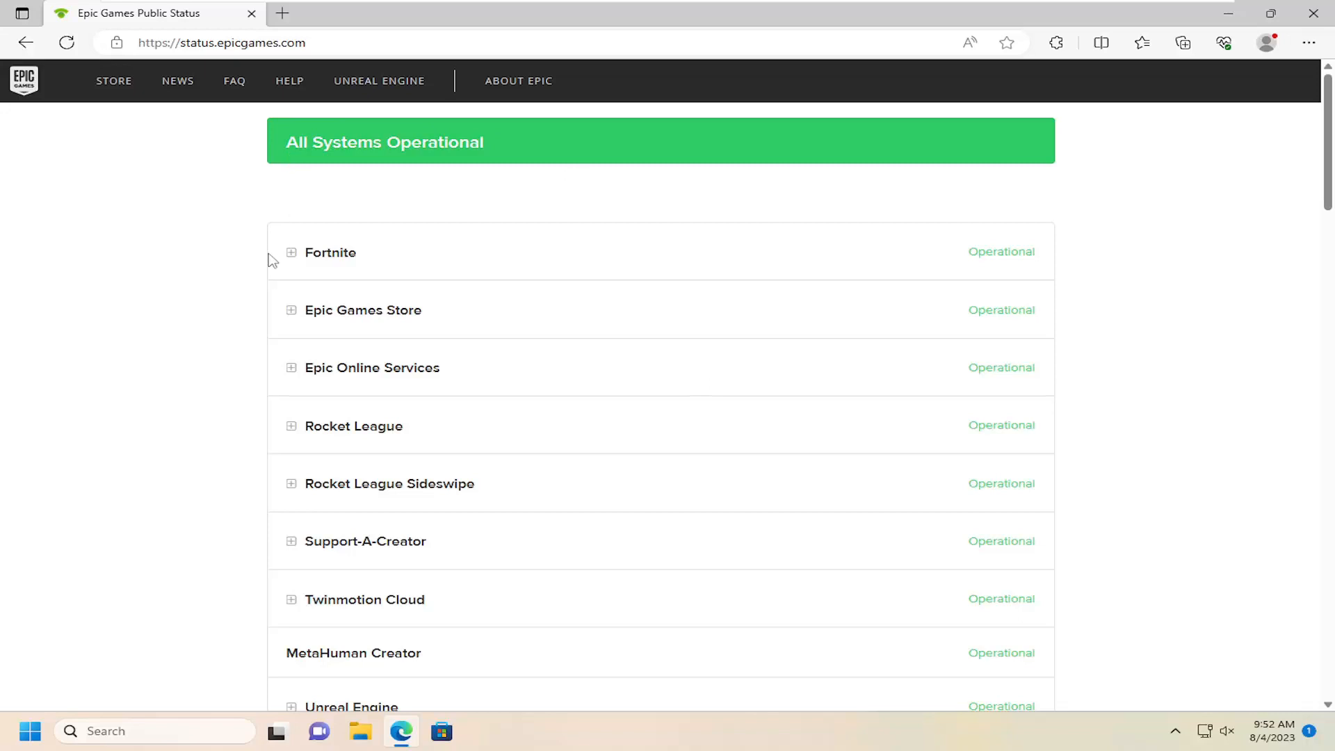
pyautogui.moveTo(342, 187)
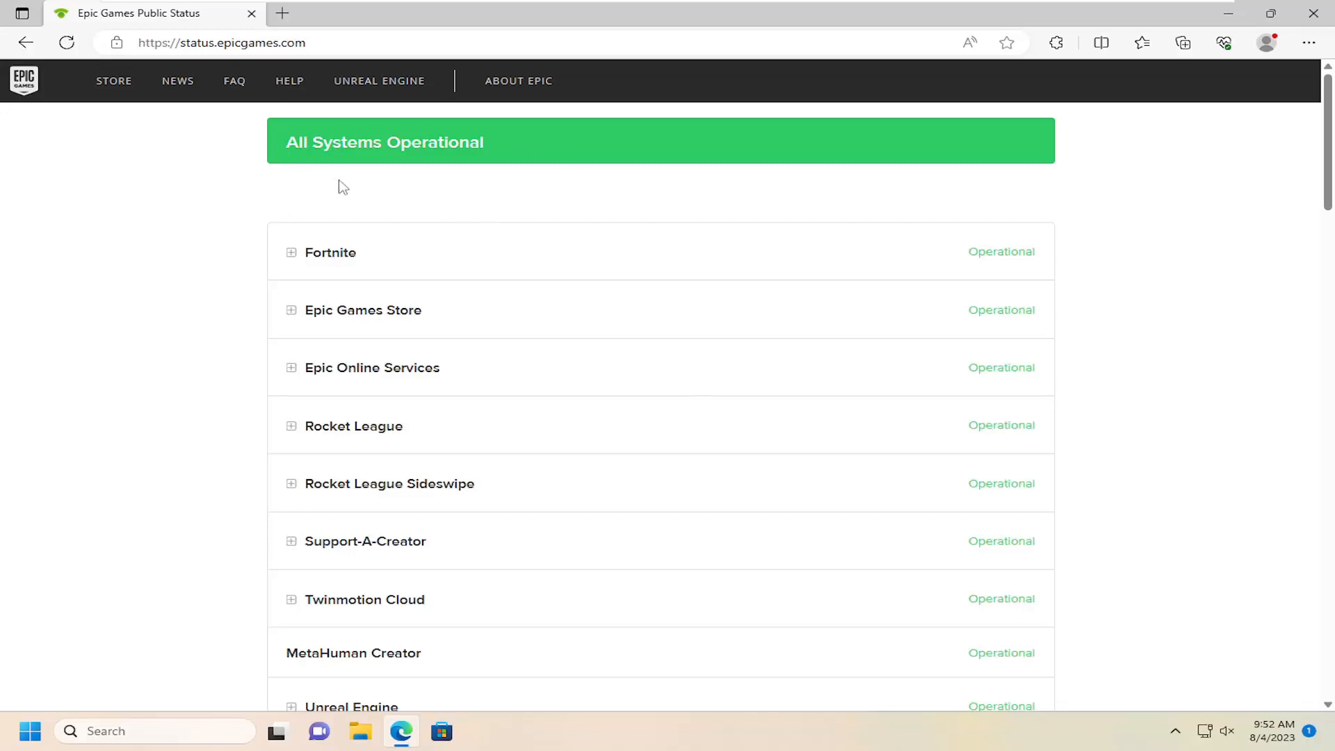
pyautogui.moveTo(673, 341)
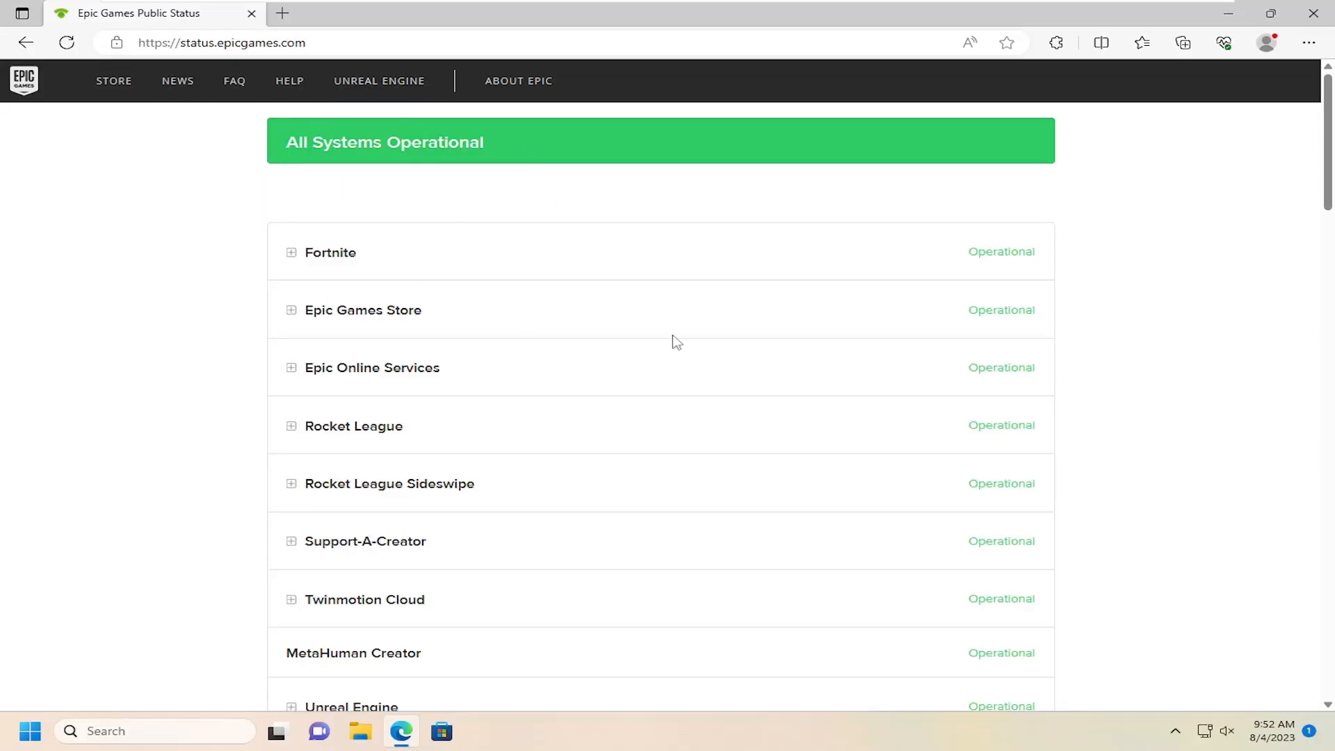
pyautogui.moveTo(233, 216)
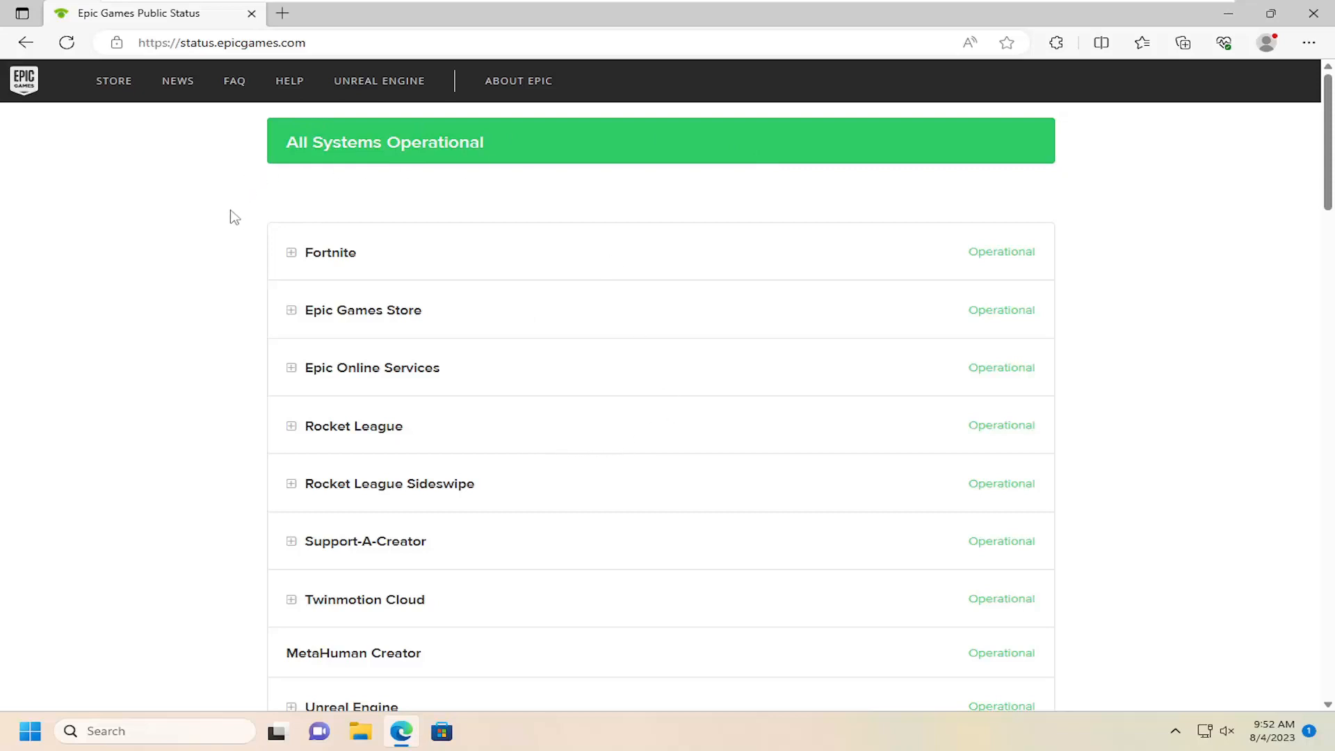
pyautogui.moveTo(239, 174)
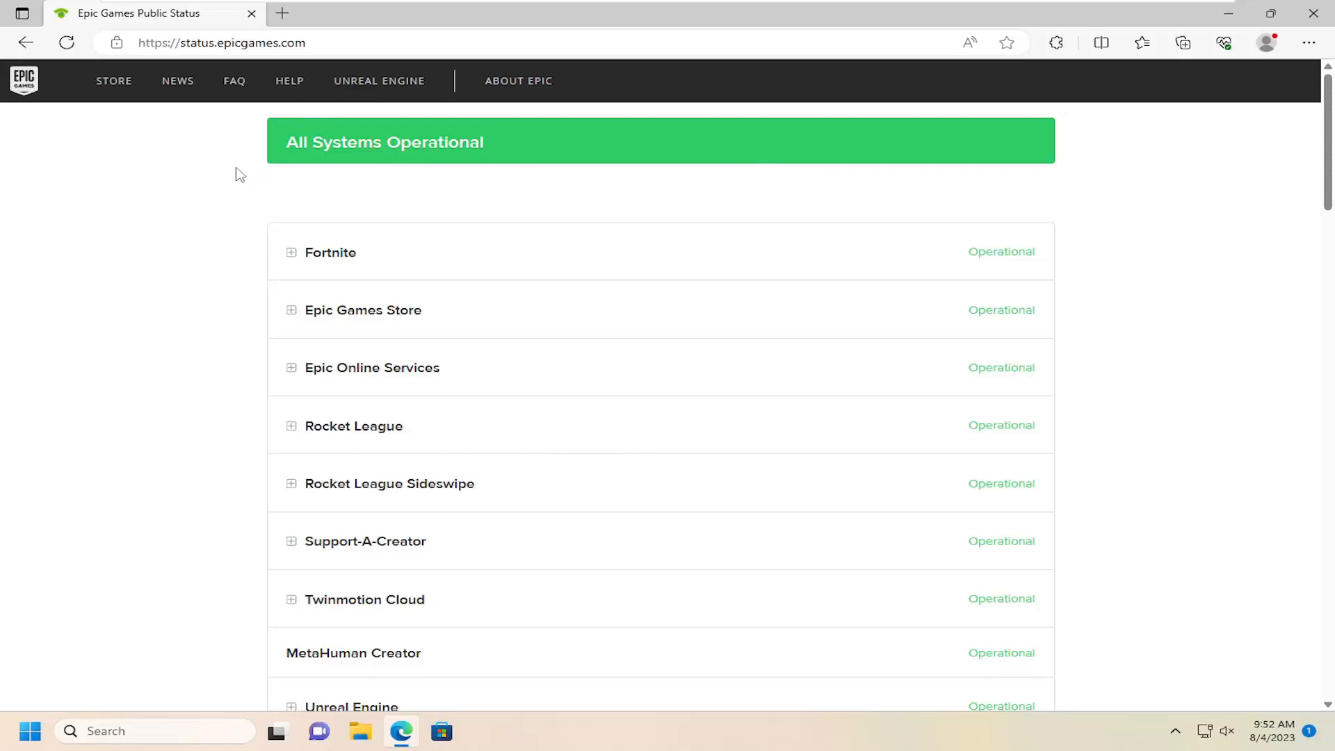
pyautogui.moveTo(245, 328)
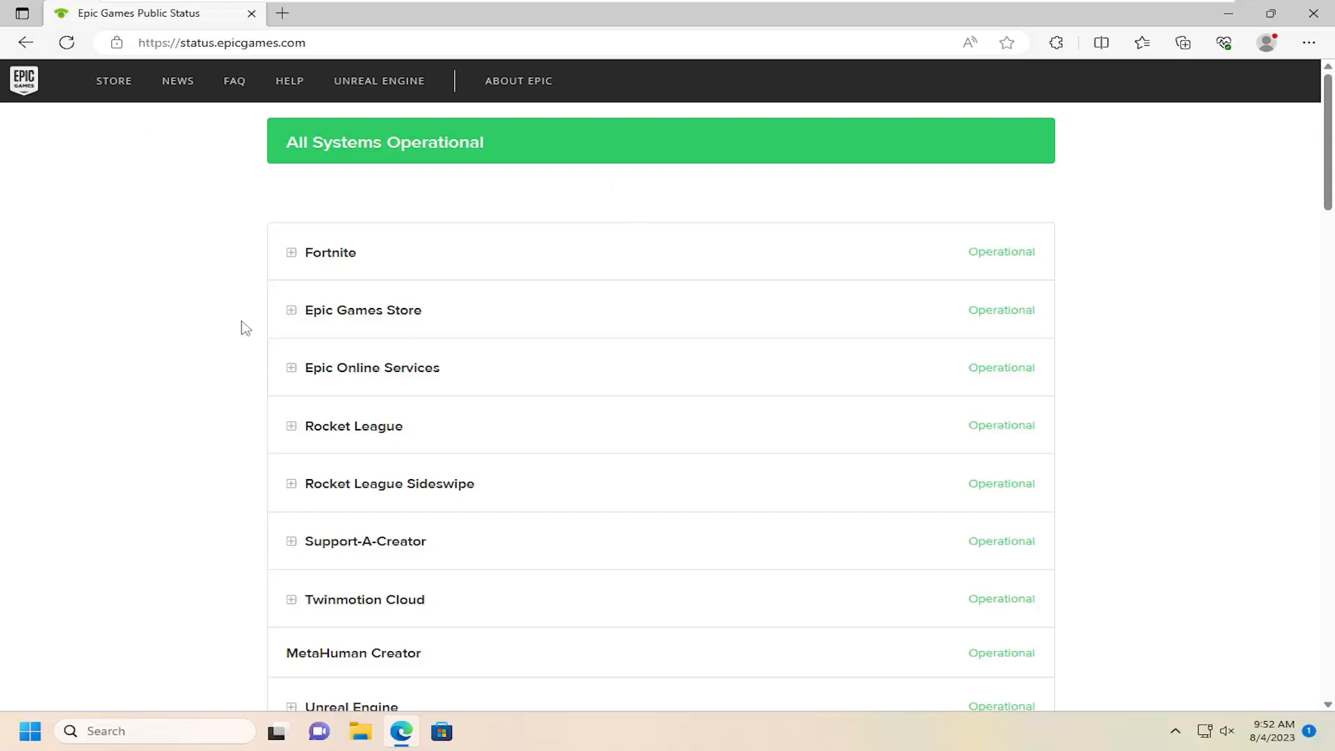
pyautogui.moveTo(433, 259)
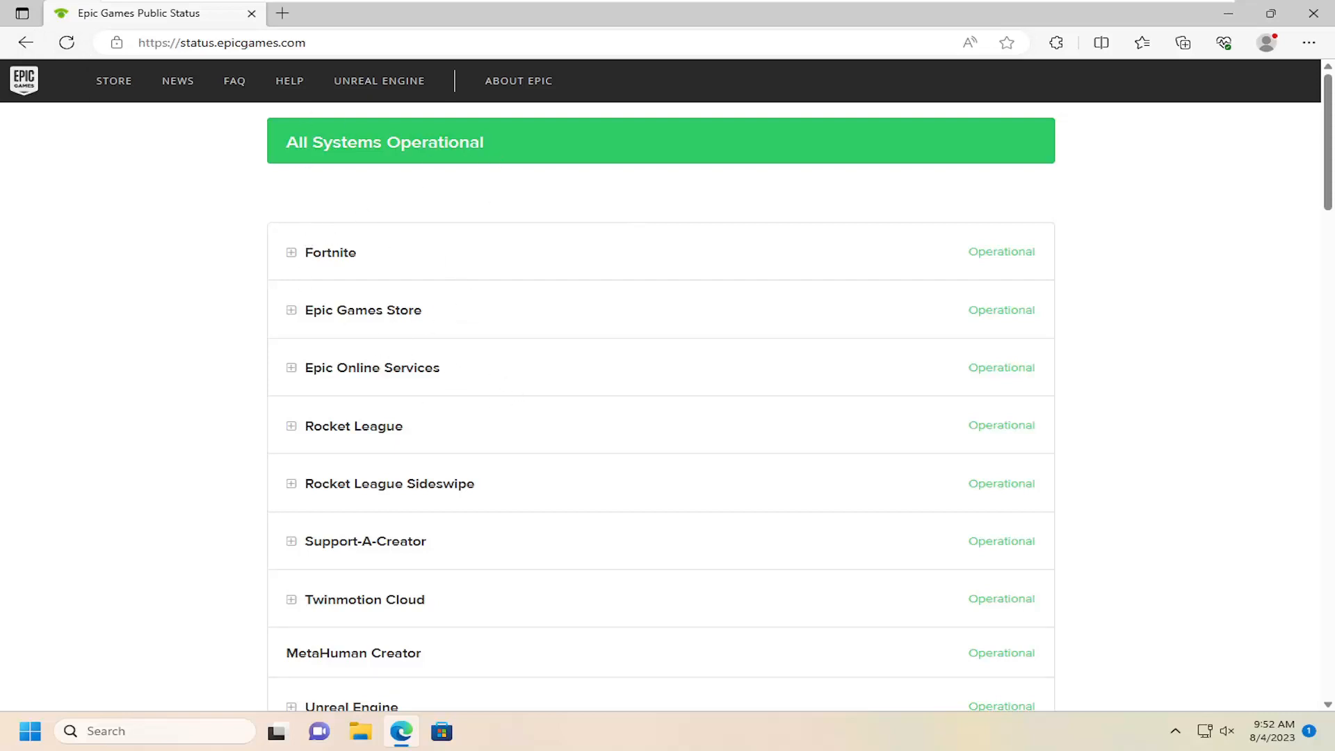
pyautogui.moveTo(444, 529)
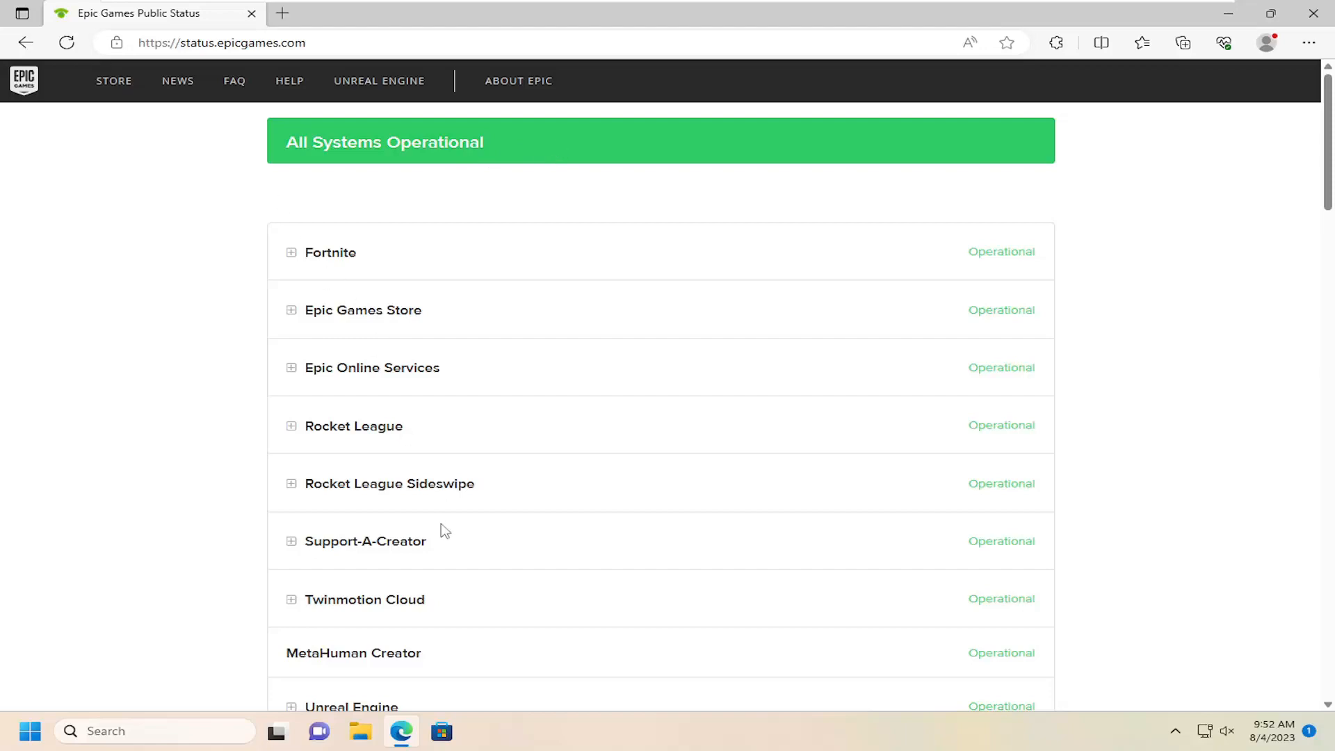
# Step: Scroll through the Epic Games Past Incidents list, then close Edge to the desktop
pyautogui.scroll(-3)
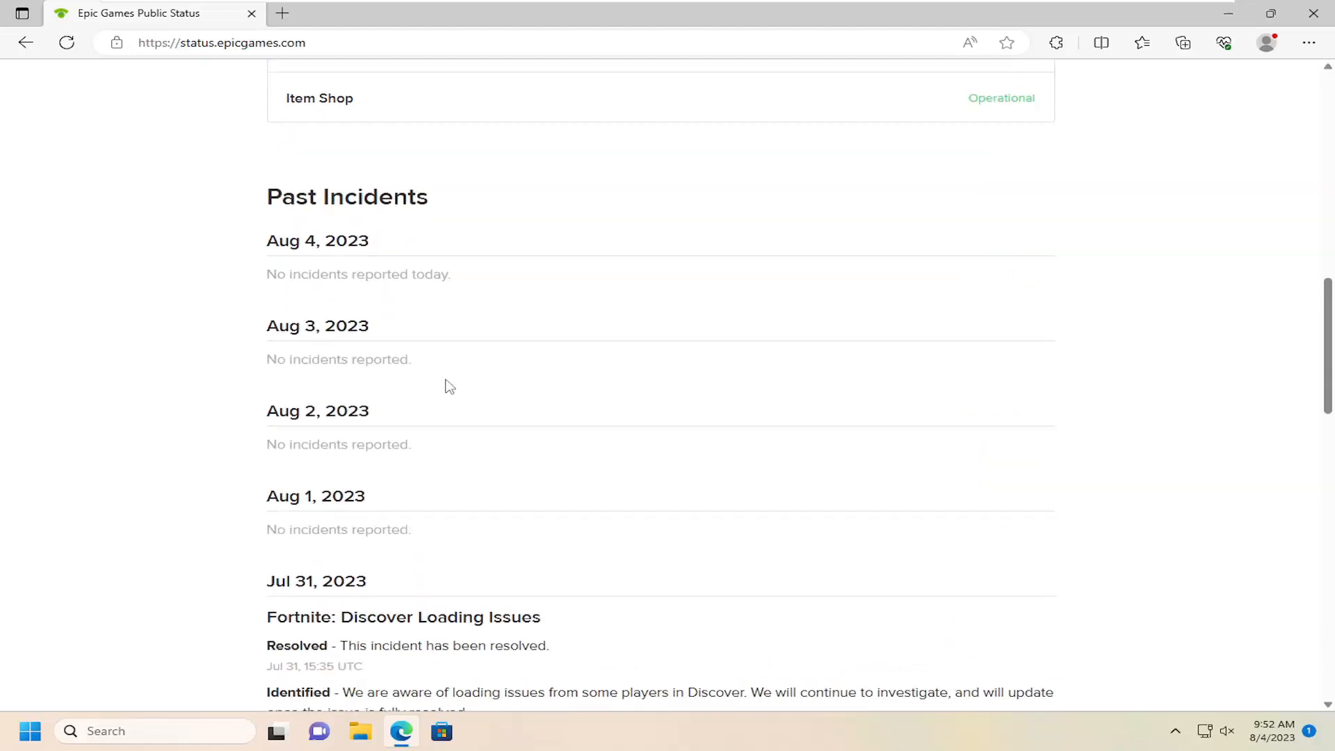
pyautogui.scroll(-3)
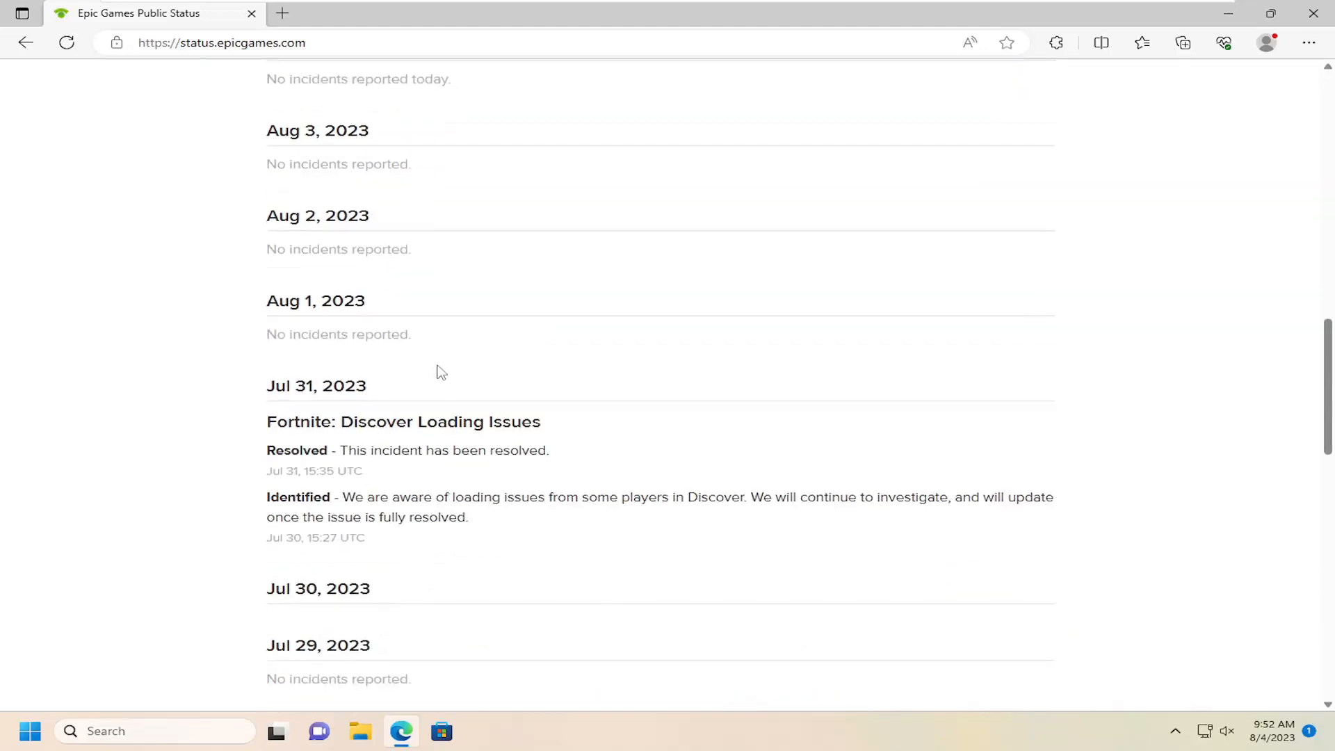
pyautogui.scroll(-3)
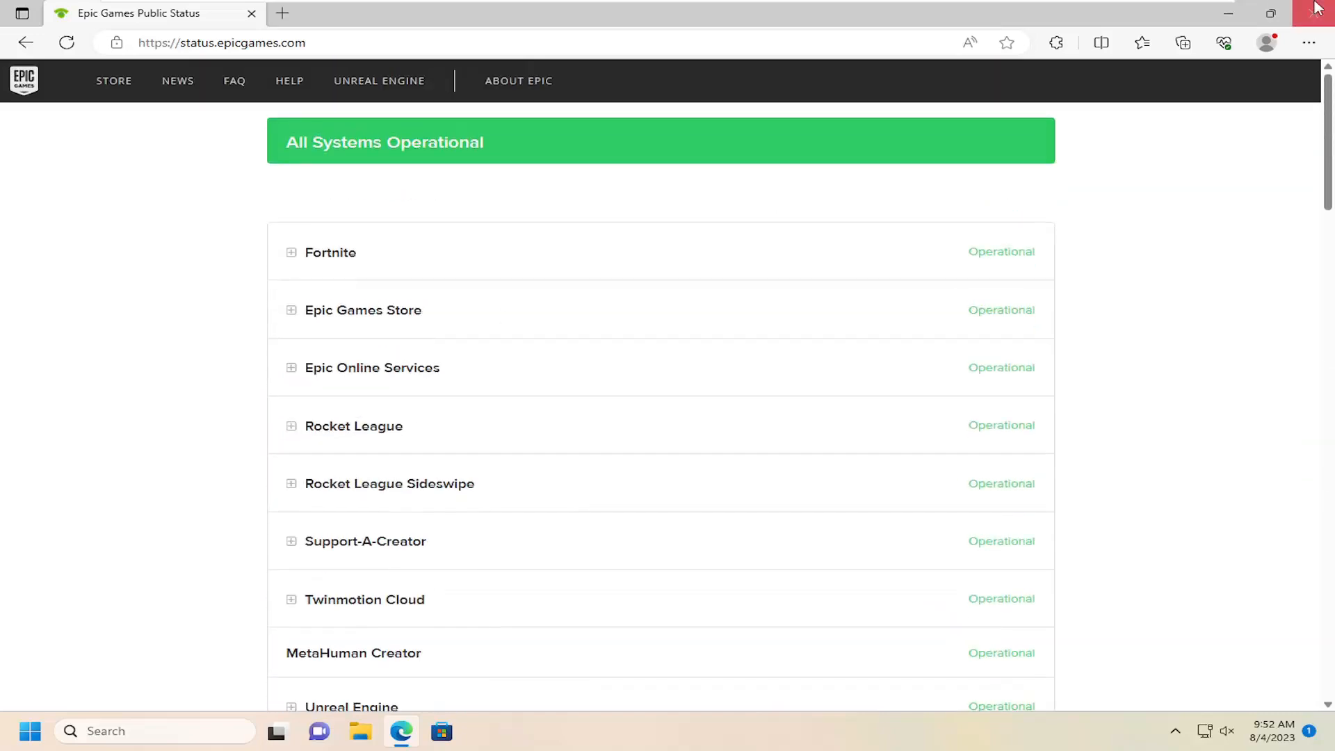
pyautogui.click(1314, 10)
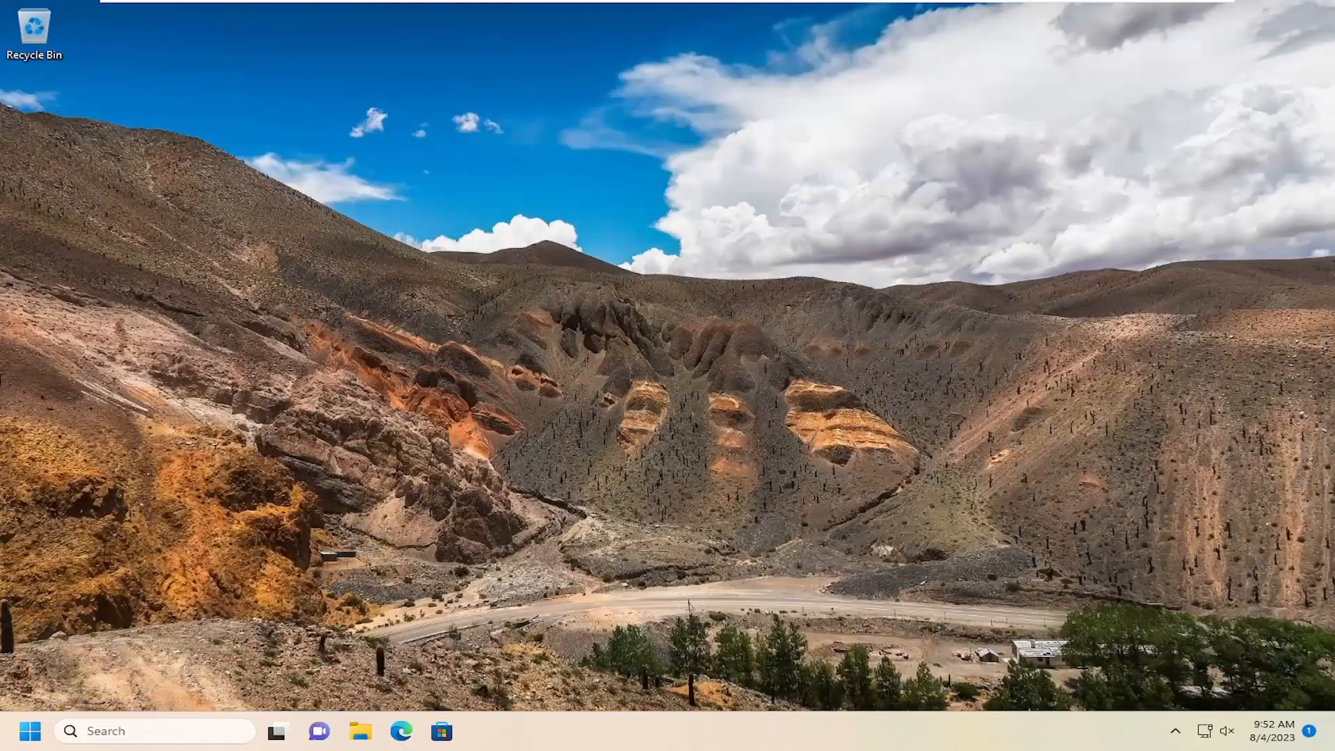